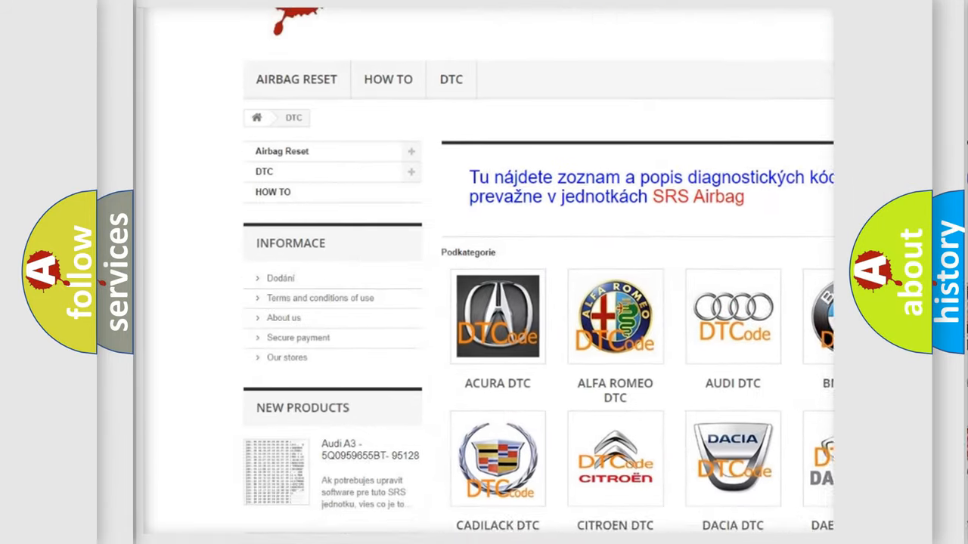
# - Advance the explainer from hex 0702 split into bits as P0702 to the 4-bit-to-hex lookup table
pyautogui.scroll(-3)
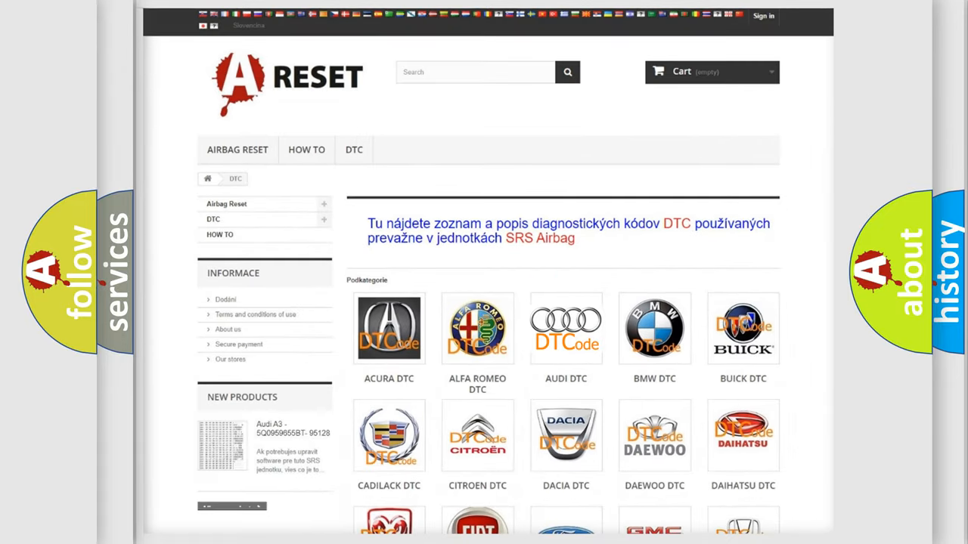
pyautogui.click(566, 328)
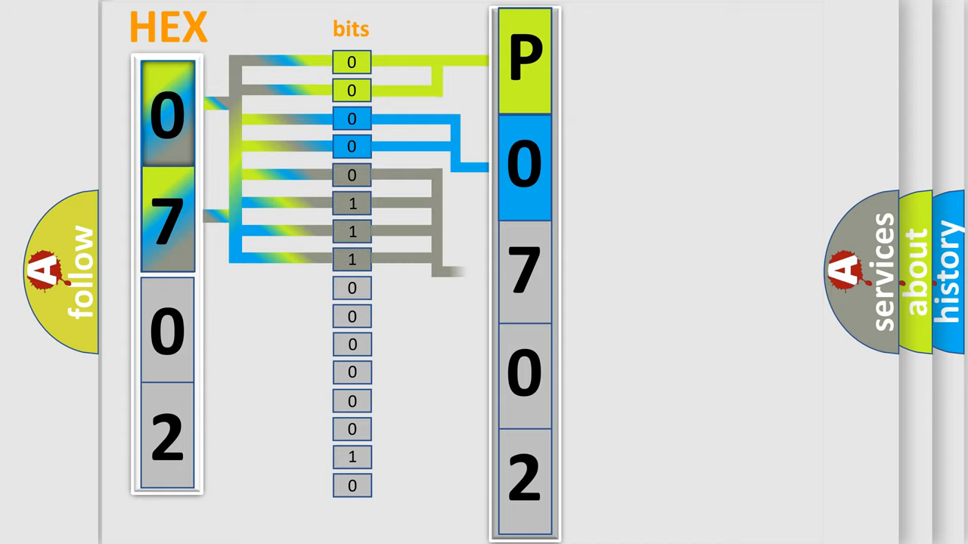
pyautogui.click(524, 273)
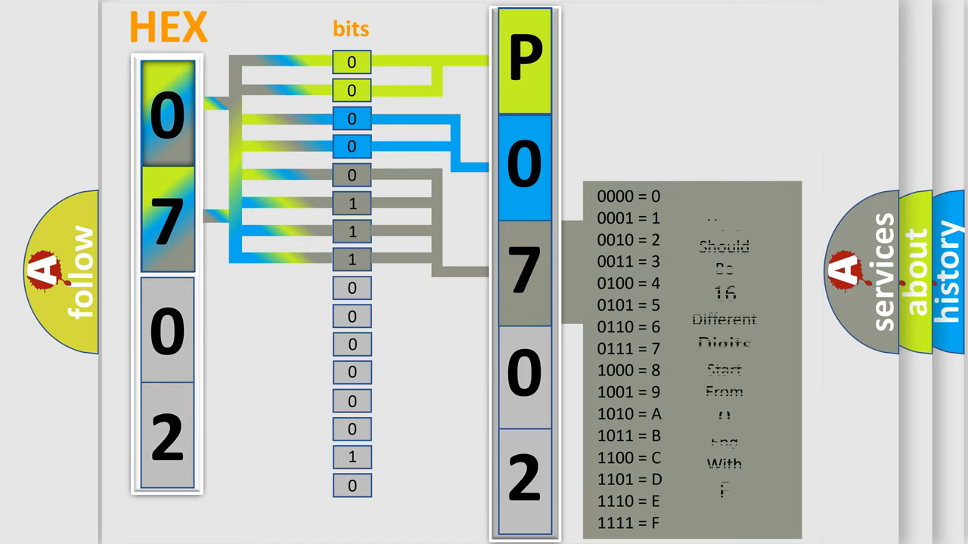